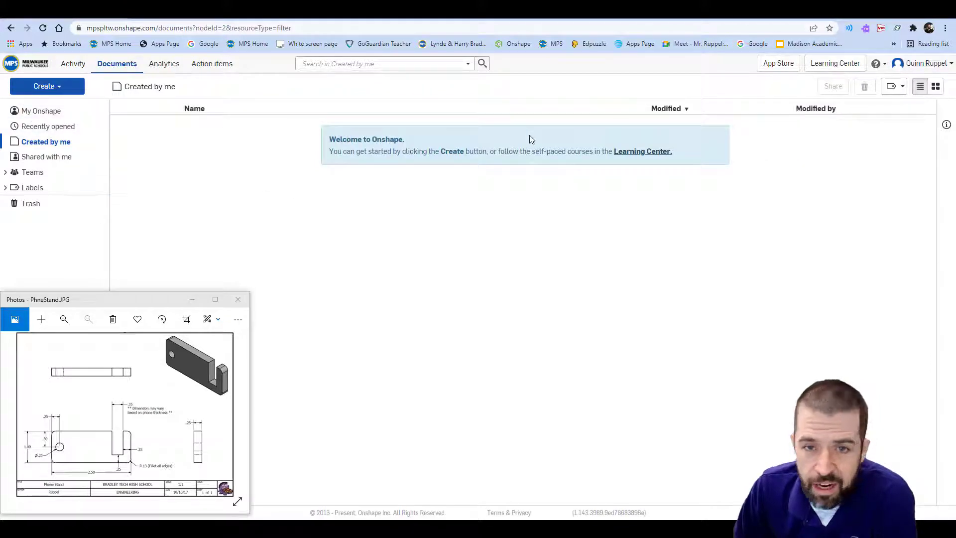
mouse_move(44, 86)
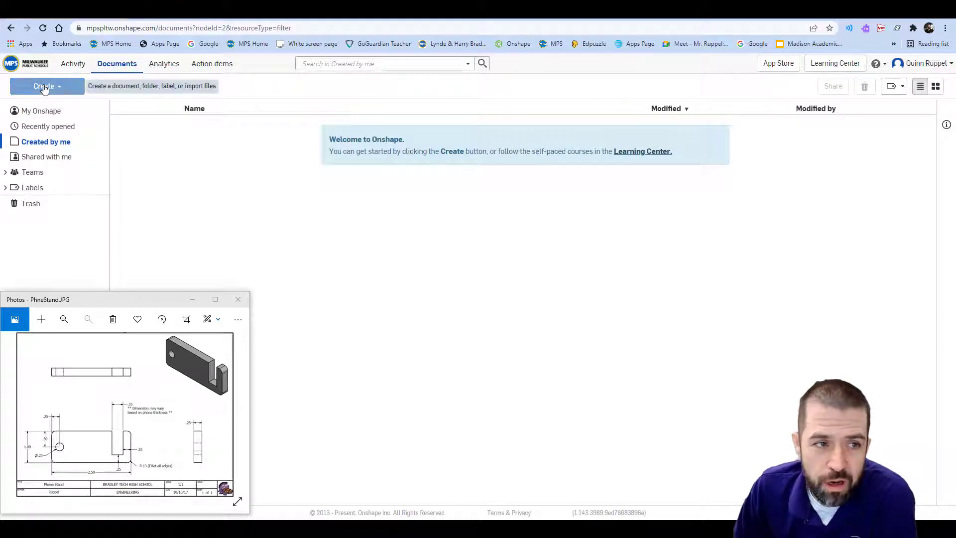
- Create a new Onshape document named PhoneStand and open it
left_click(43, 86)
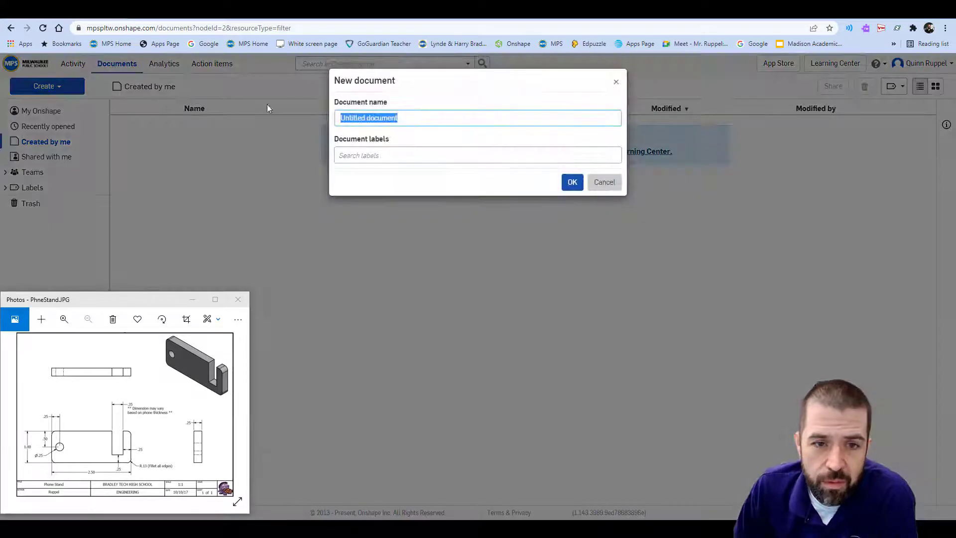
type("Phone")
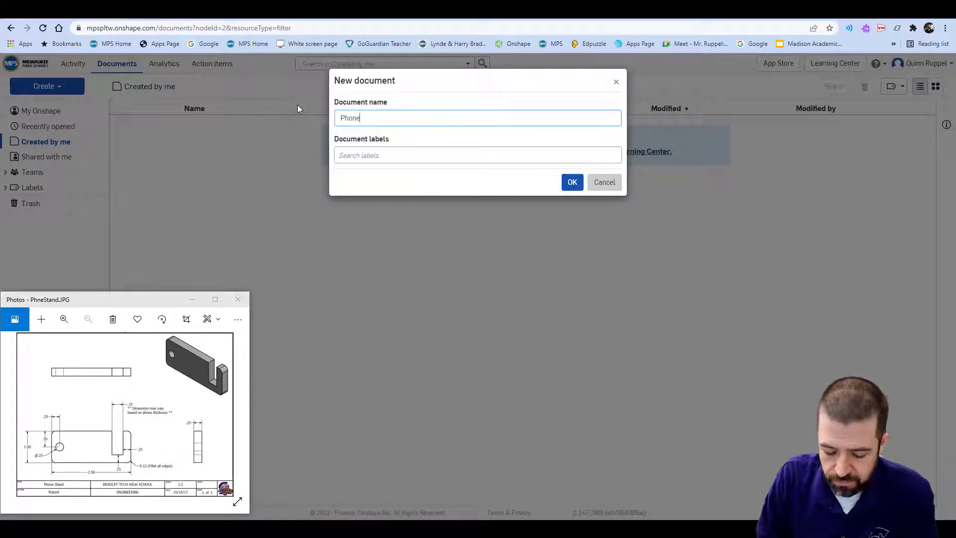
type("Stand")
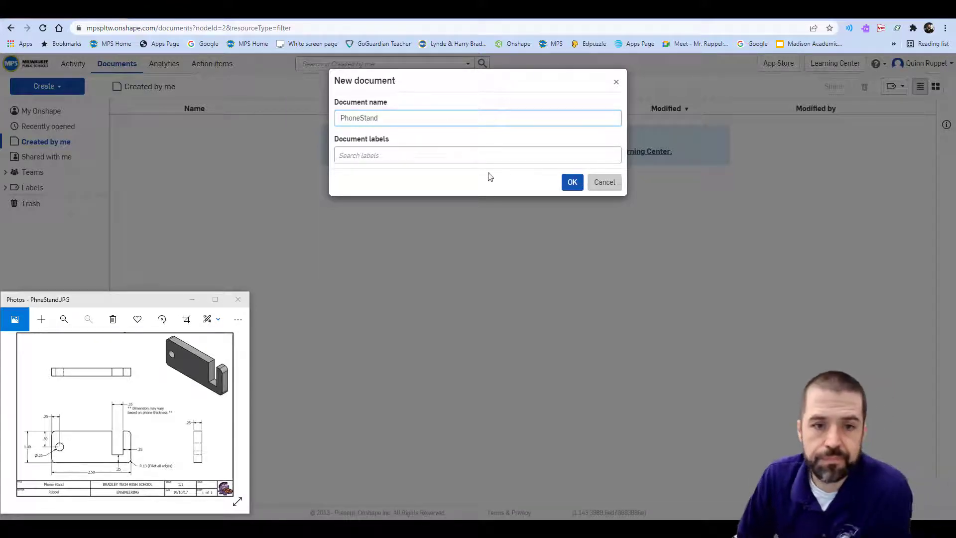
left_click(572, 181)
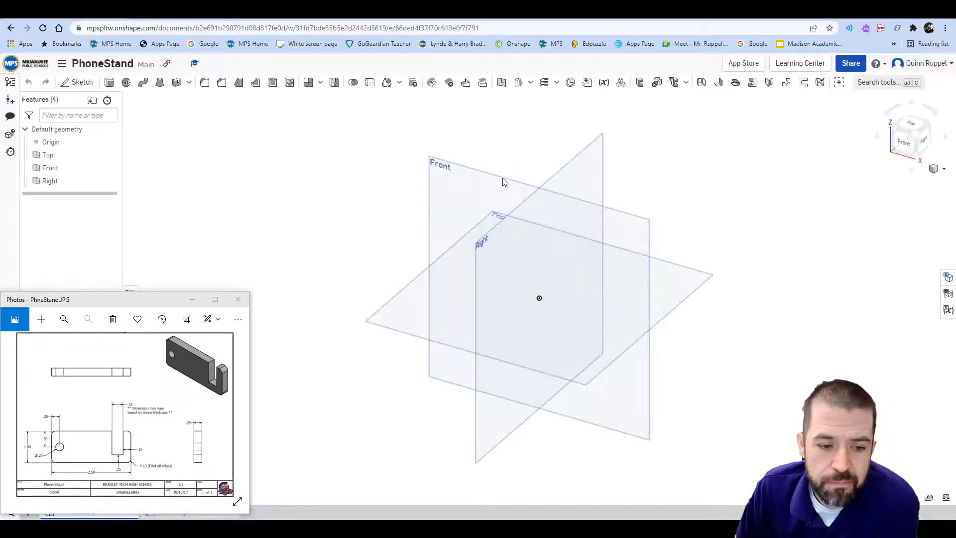
mouse_move(81, 83)
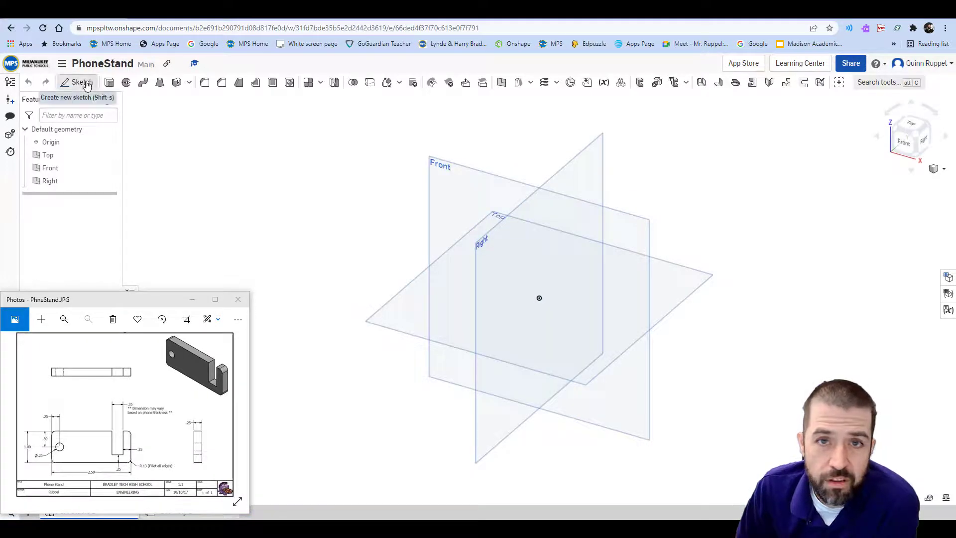
- Start Sketch 1 on the Front plane and hide the Right and Front default planes
left_click(78, 82)
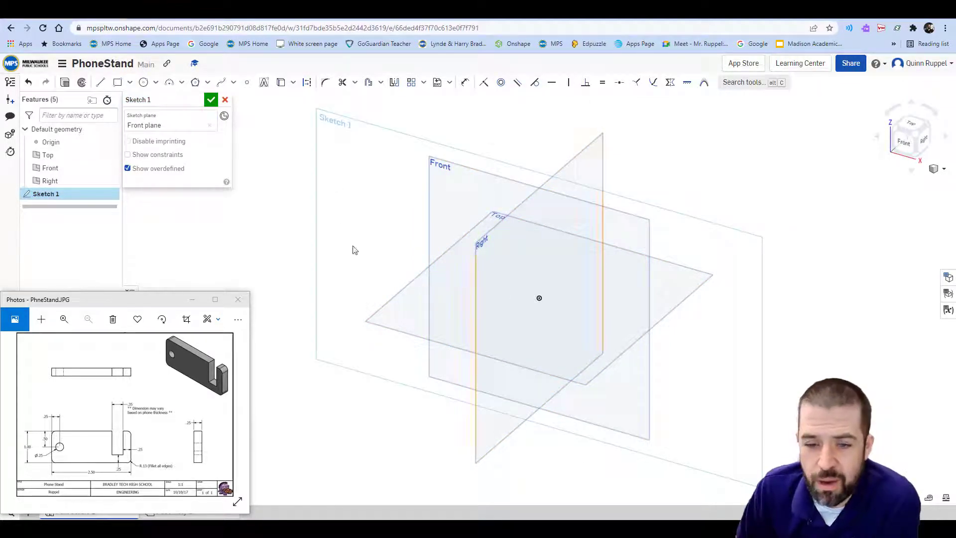
left_click(109, 168)
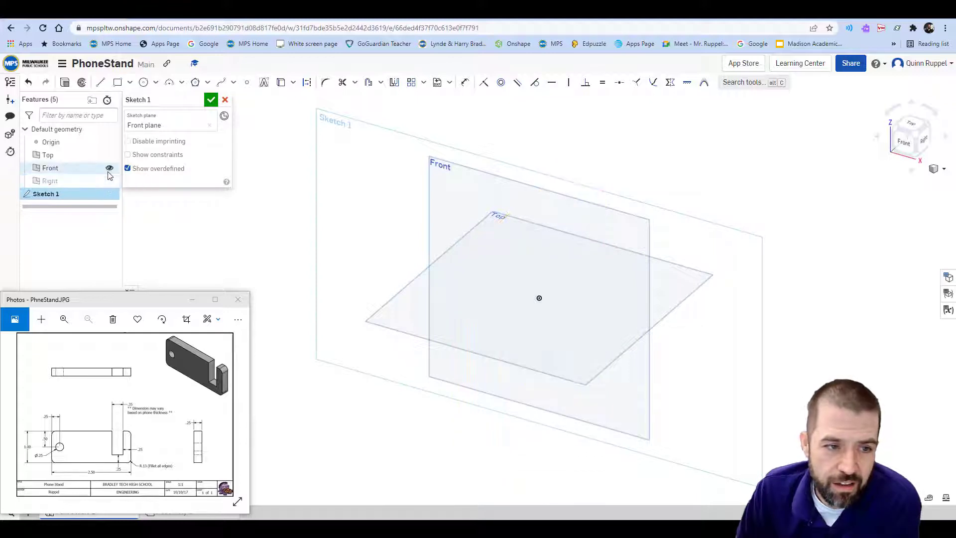
left_click(110, 167)
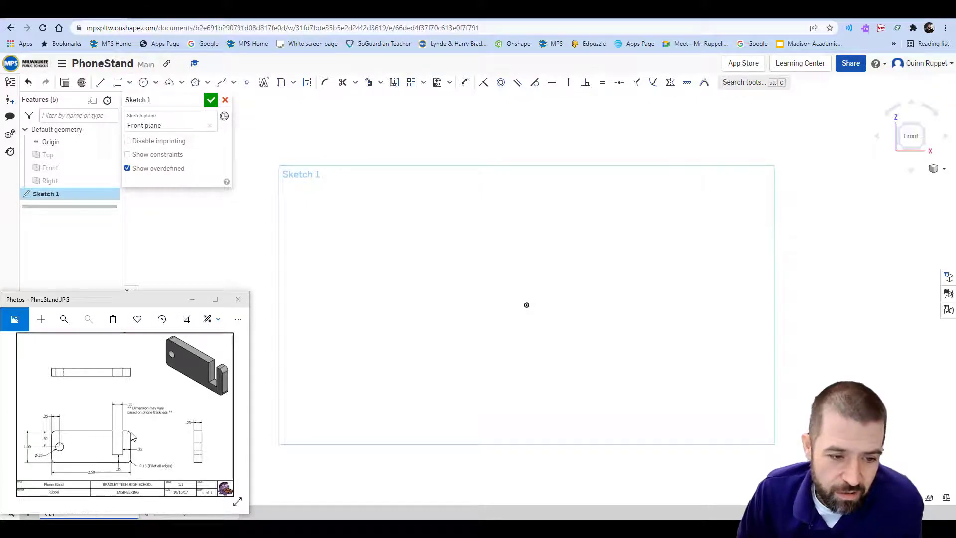
mouse_move(128, 452)
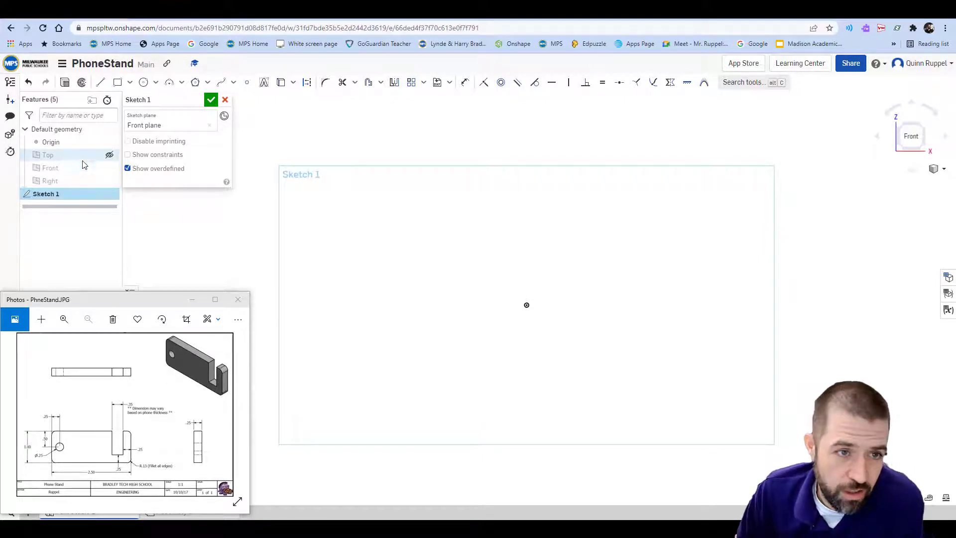
- Draw a 1 in vertical side from the origin and a 2.5 in bottom edge with the Line tool
left_click(99, 82)
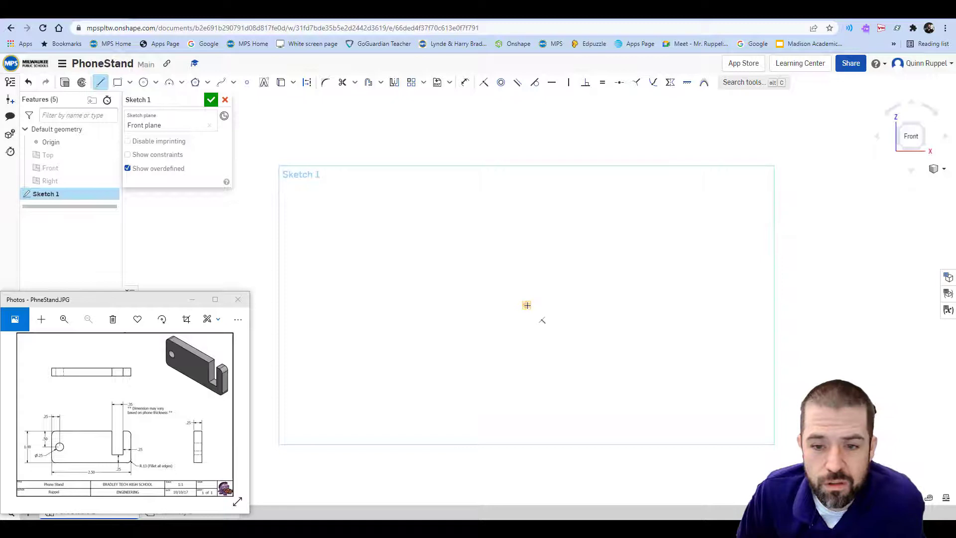
left_click_drag(526, 305, 526, 372)
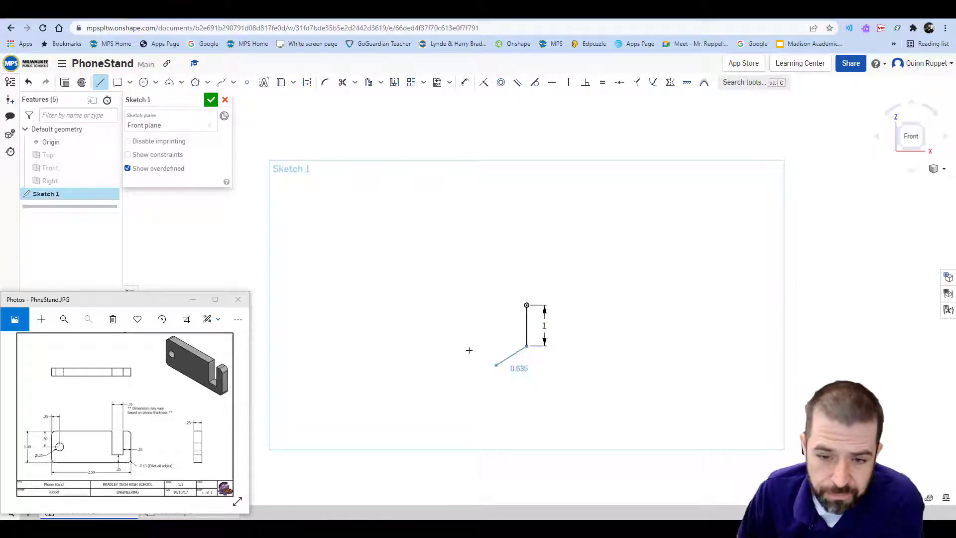
left_click_drag(494, 366, 256, 442)
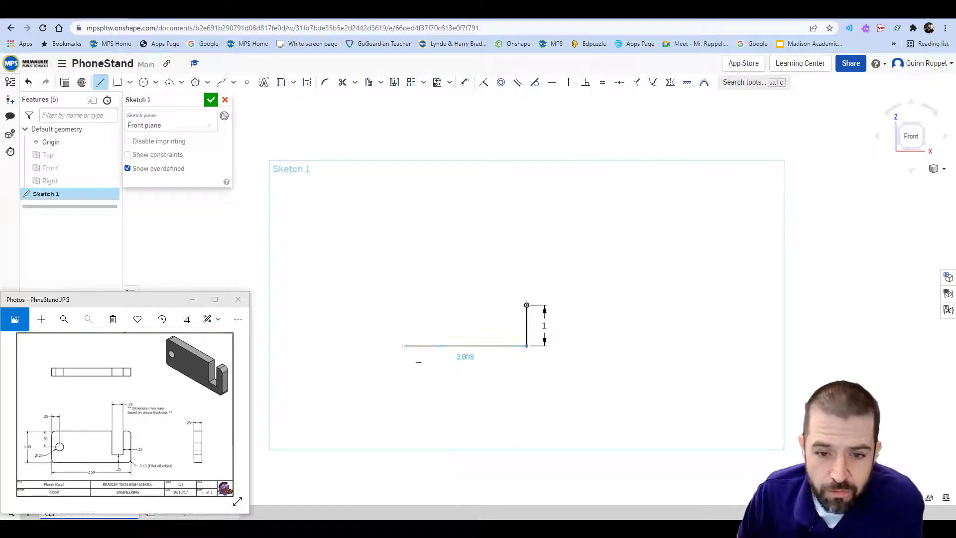
type("2.5")
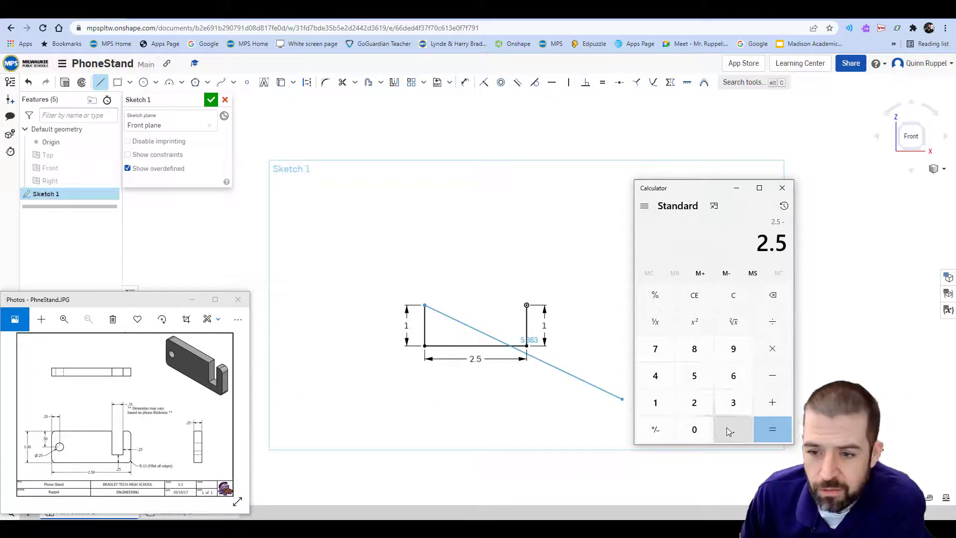
- Work out the slot offset in Calculator by subtracting from the 2.5 in length
left_click(733, 430)
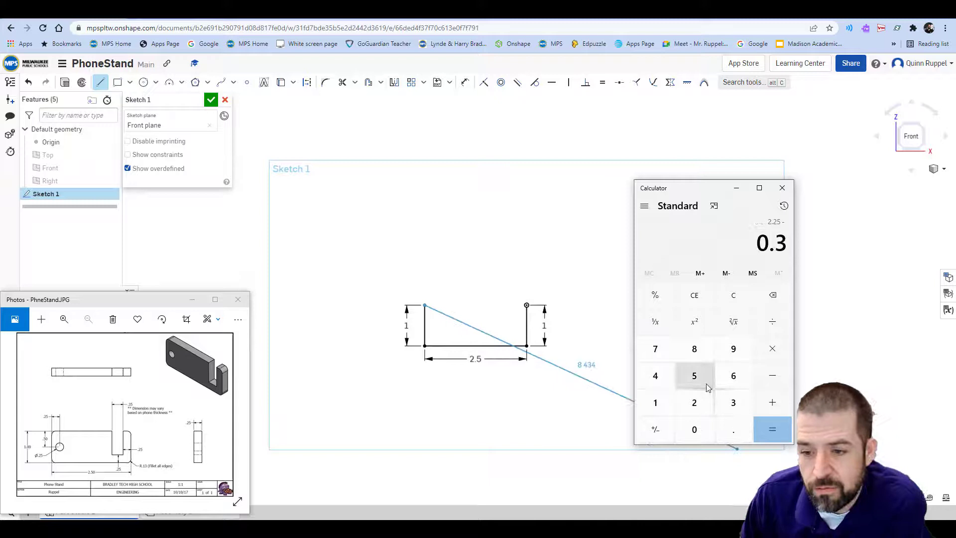
left_click(772, 430)
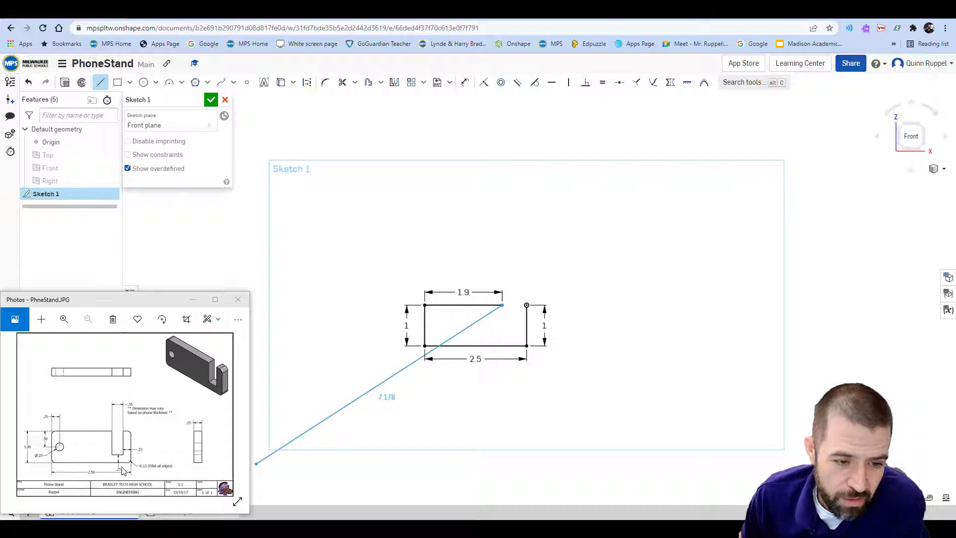
- Draw the slot side down from the top edge and set its length to 0.75 in
left_click_drag(256, 463, 287, 411)
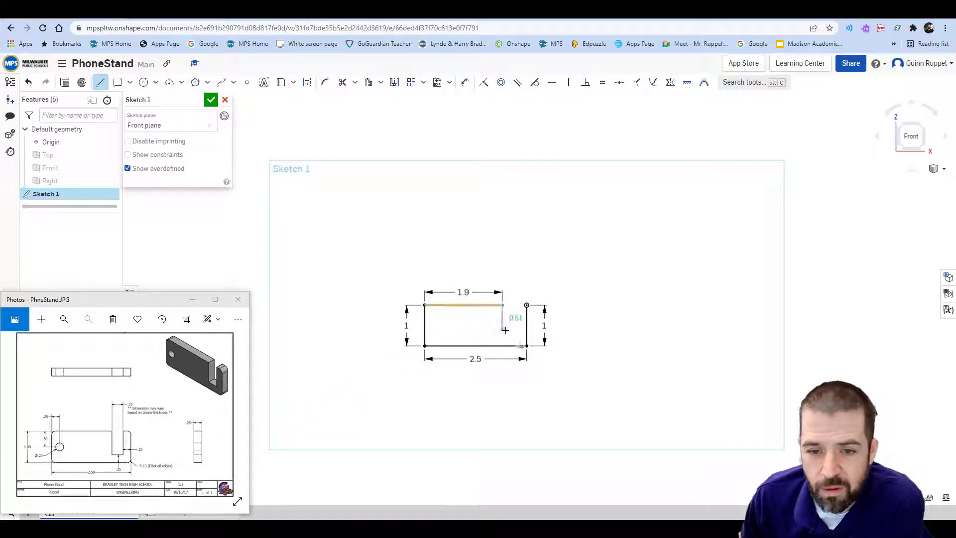
type("75")
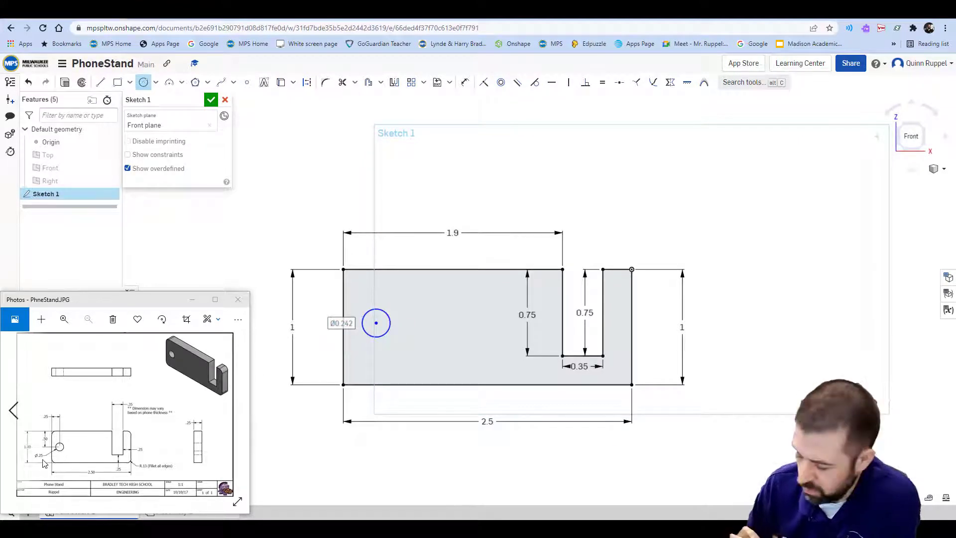
- Set the hole diameter to 0.25 in and dimension its distance from the left edge
type("0.25")
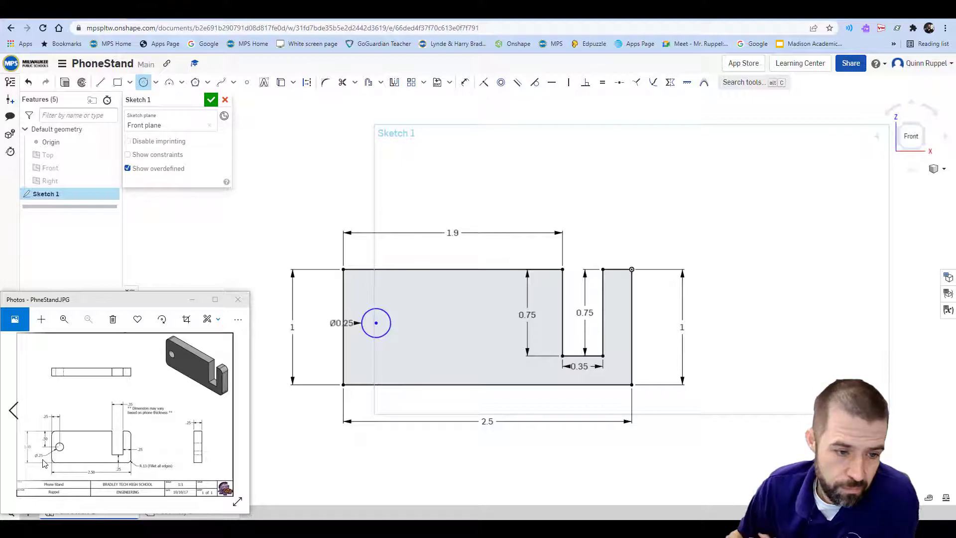
left_click(63, 319)
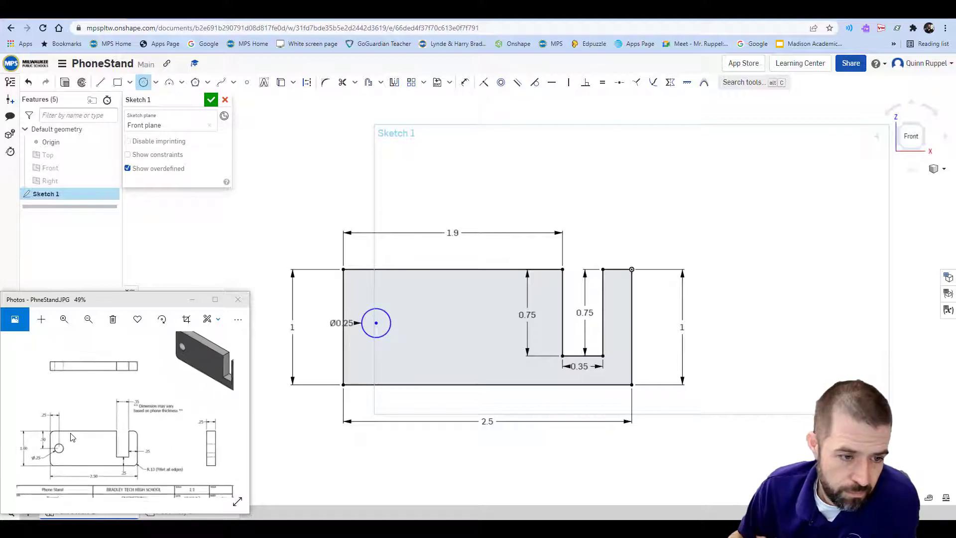
left_click(64, 319)
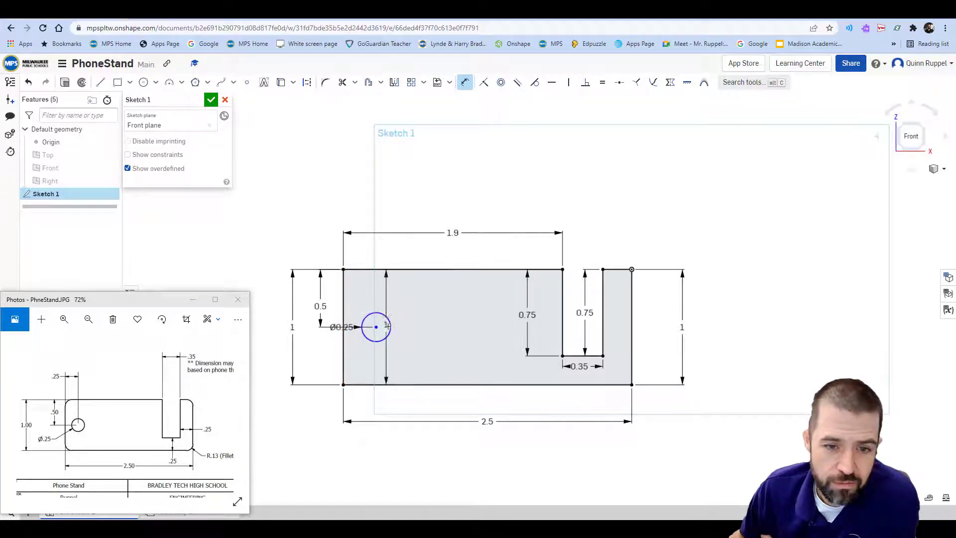
left_click(376, 326)
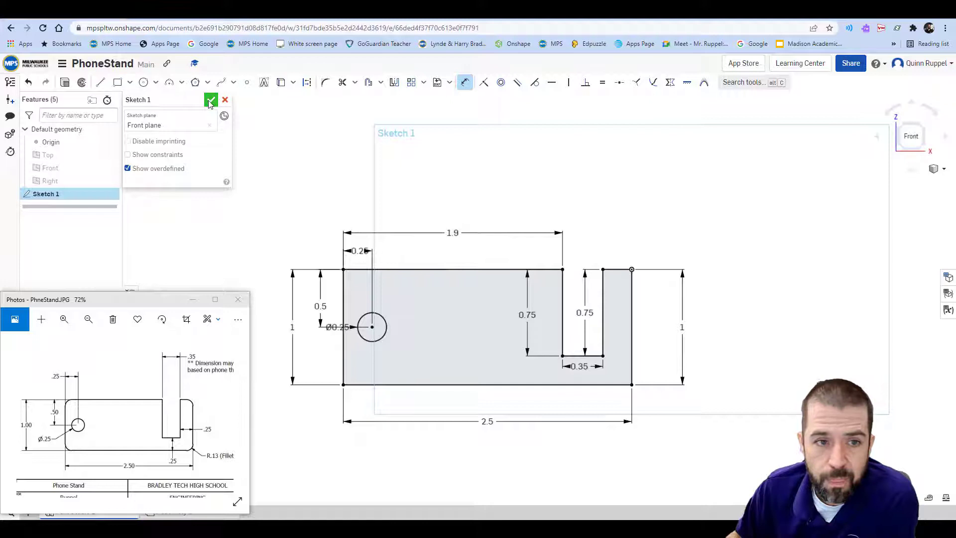
left_click(210, 100)
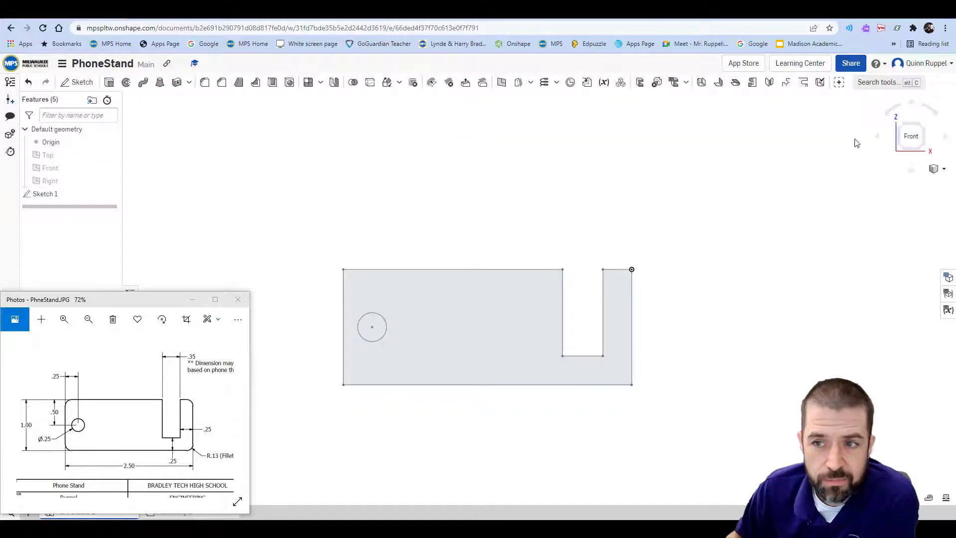
left_click(934, 169)
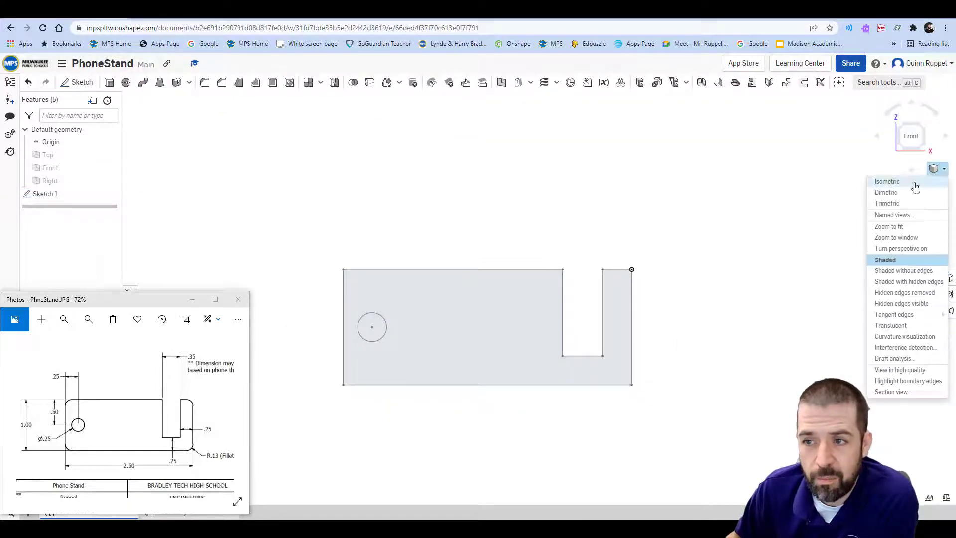
left_click(887, 181)
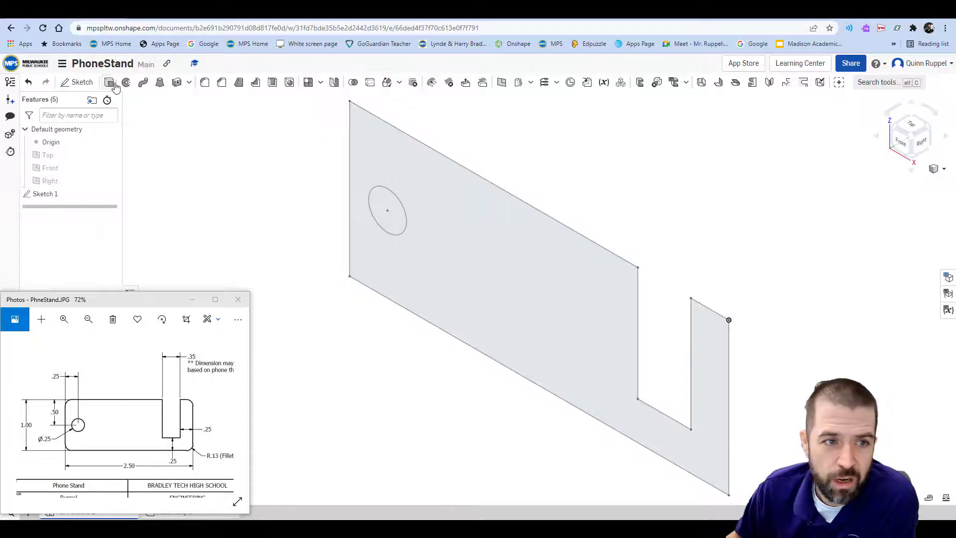
left_click(109, 83)
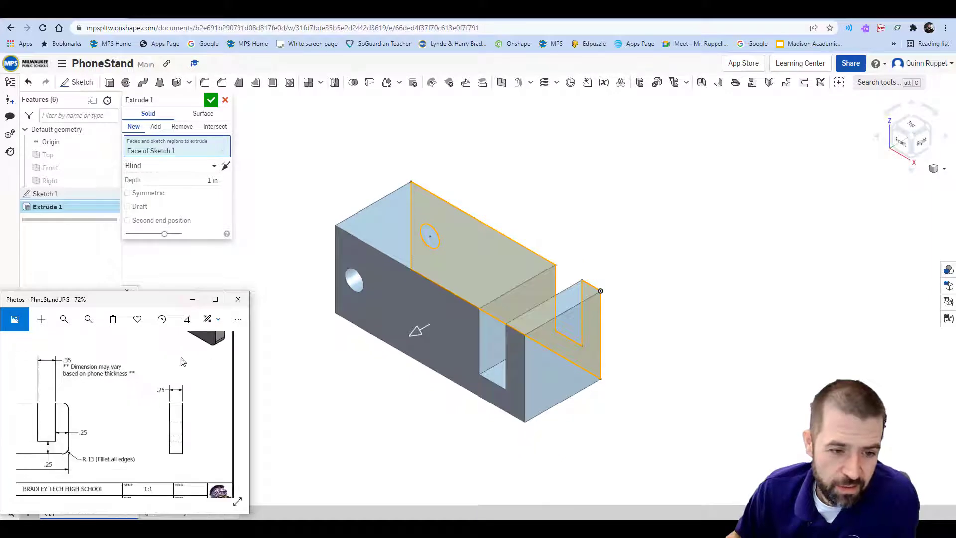
left_click(177, 181)
type("0.25")
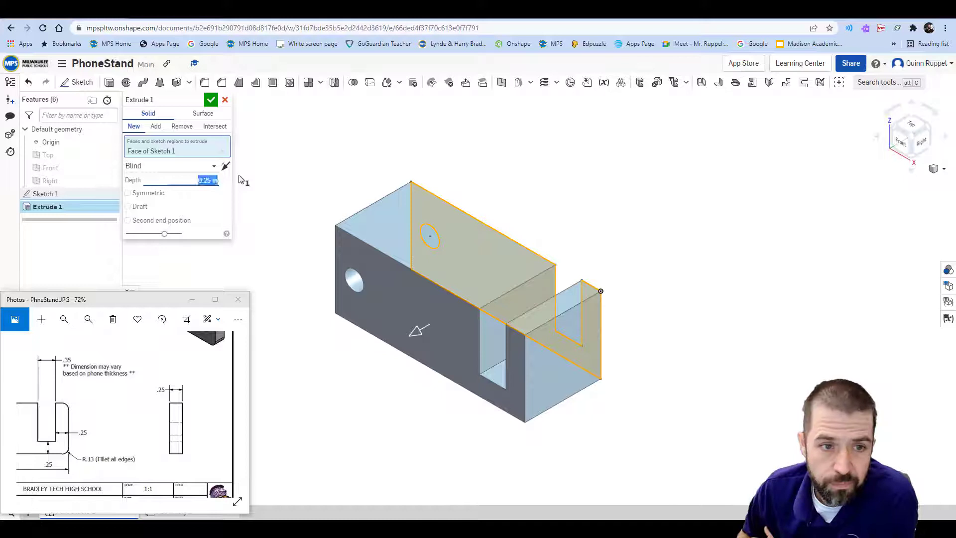
left_click(211, 100)
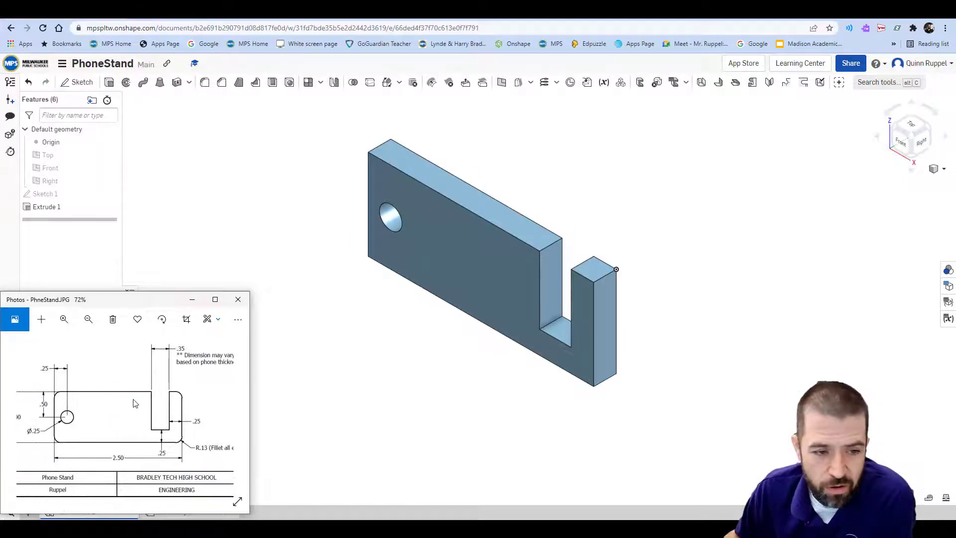
mouse_move(205, 83)
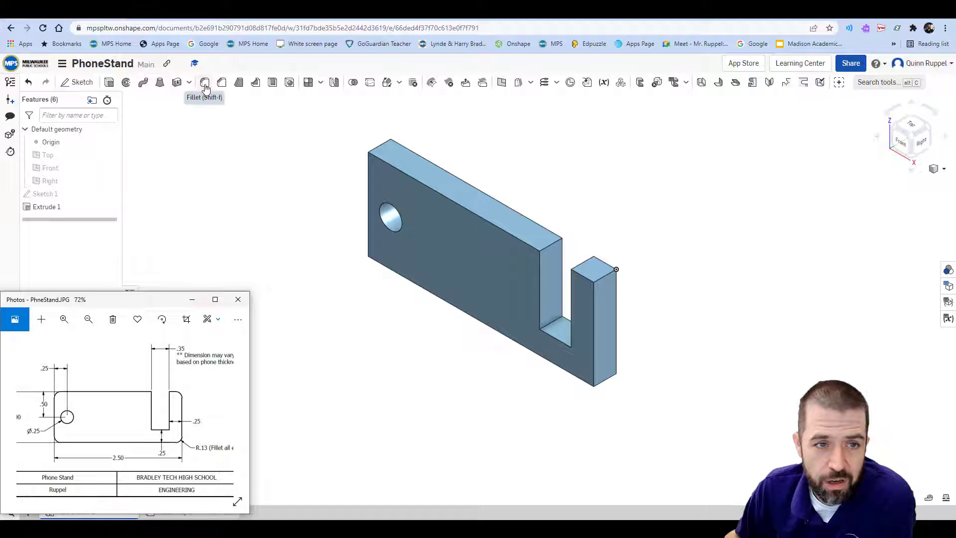
- Apply a 0.13 in fillet to the phone stand's outer corner edges
left_click(205, 83)
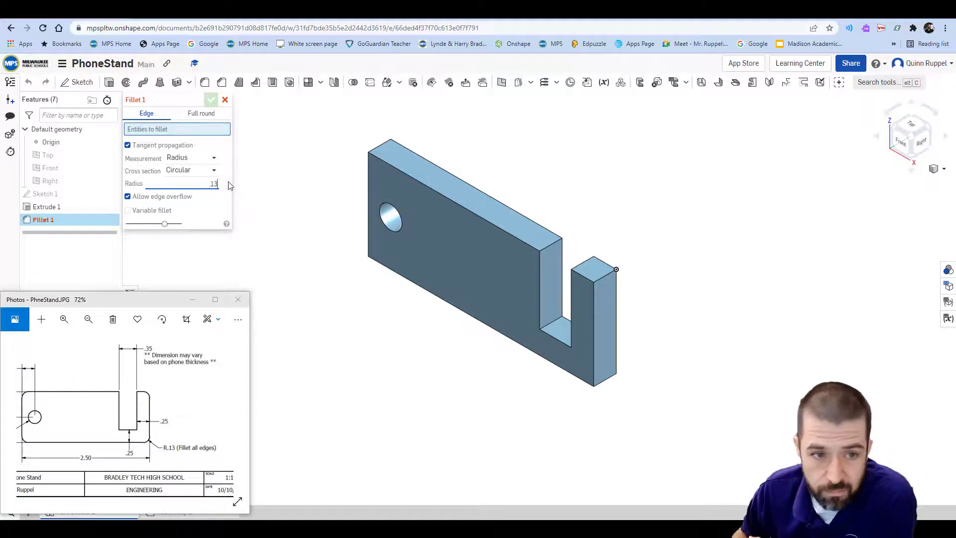
left_click(382, 146)
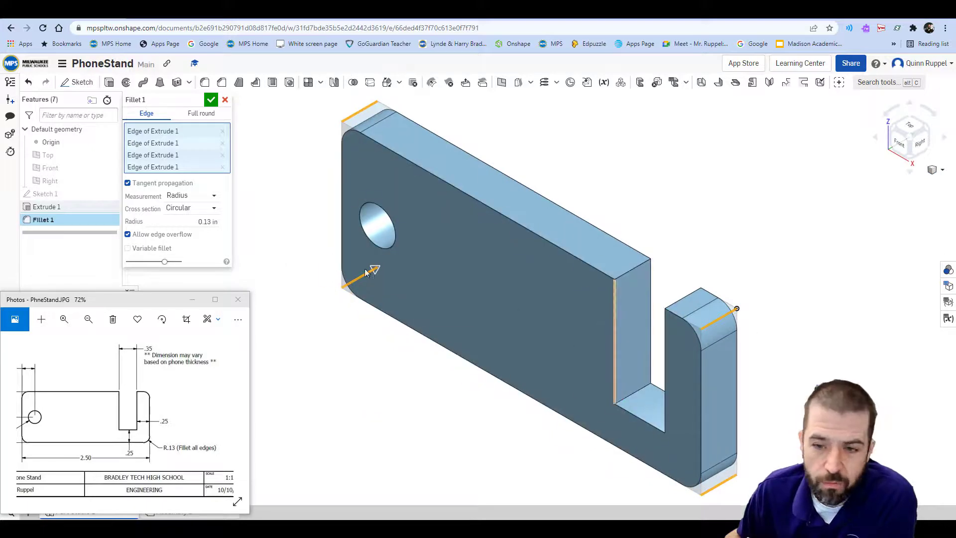
left_click(211, 100)
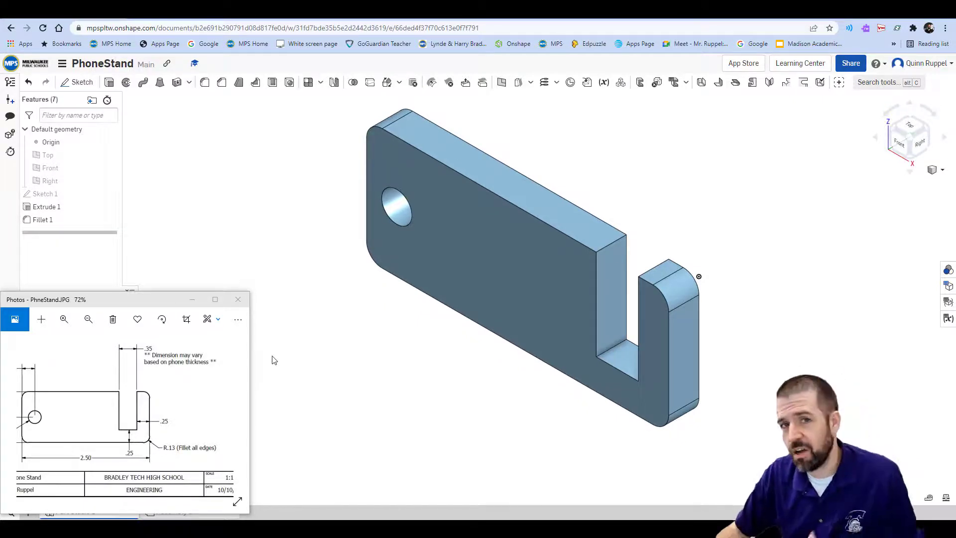
mouse_move(170, 401)
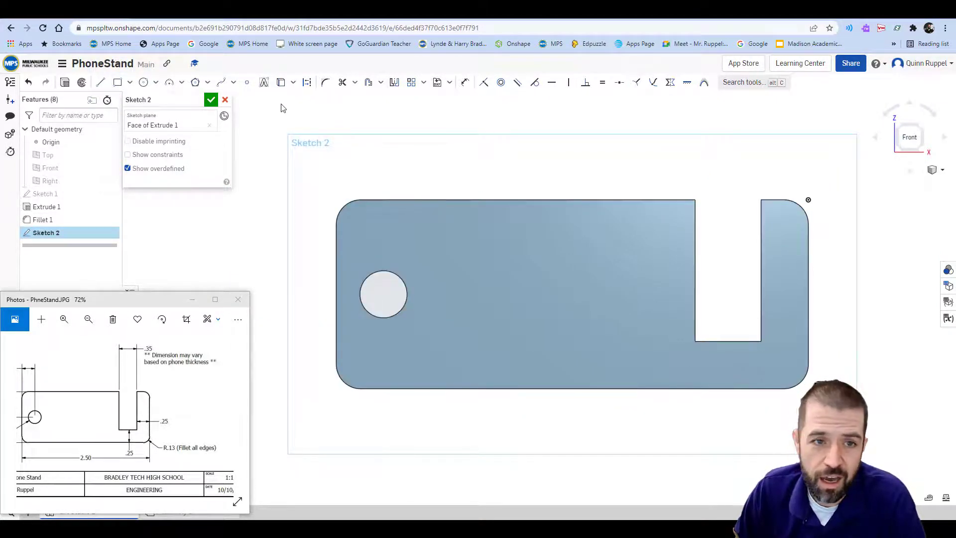
mouse_move(263, 83)
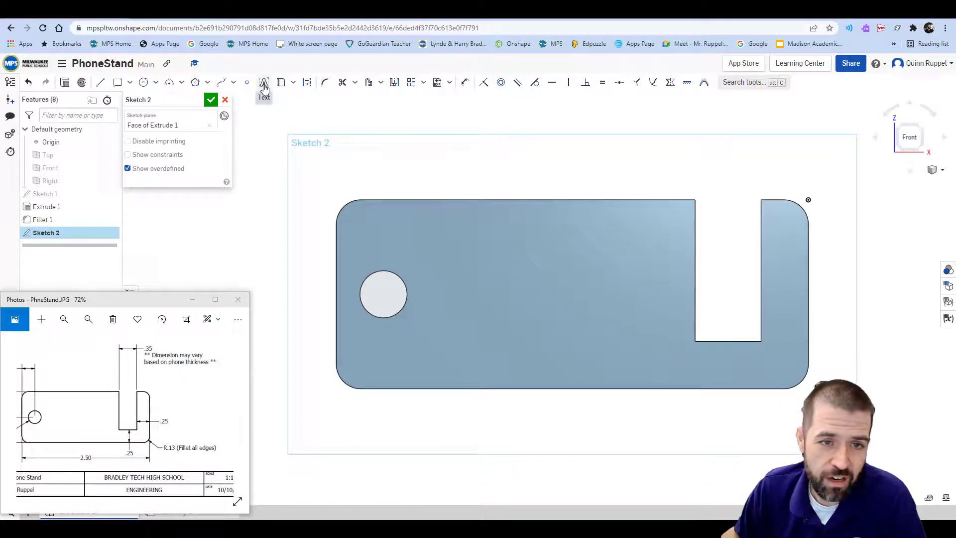
- Add sketch text reading TECH and make the lettering bold
left_click(262, 82)
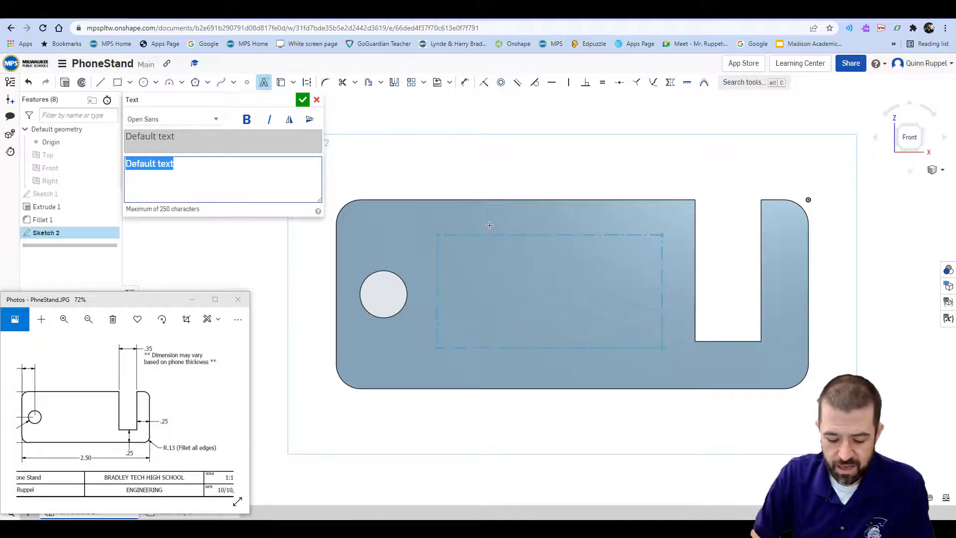
type("TECH")
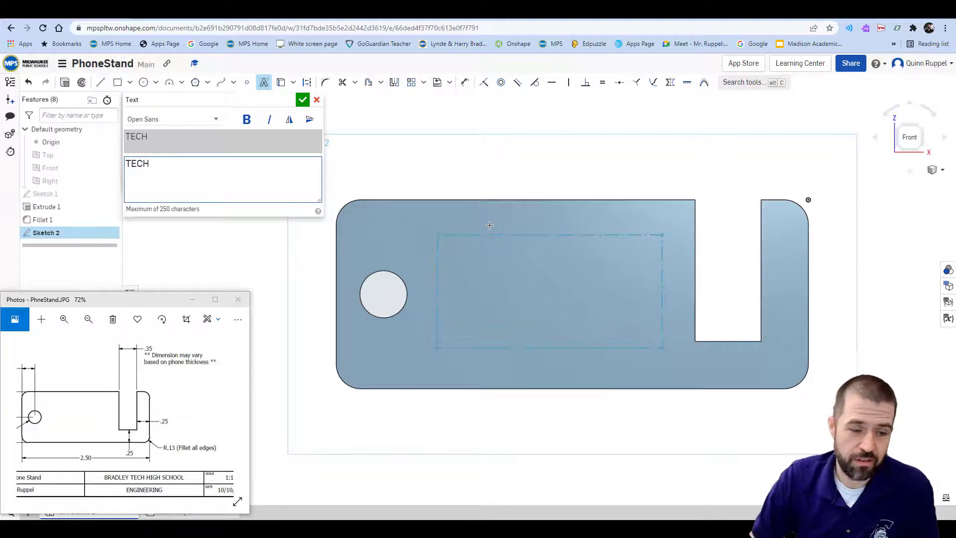
double_click(136, 163)
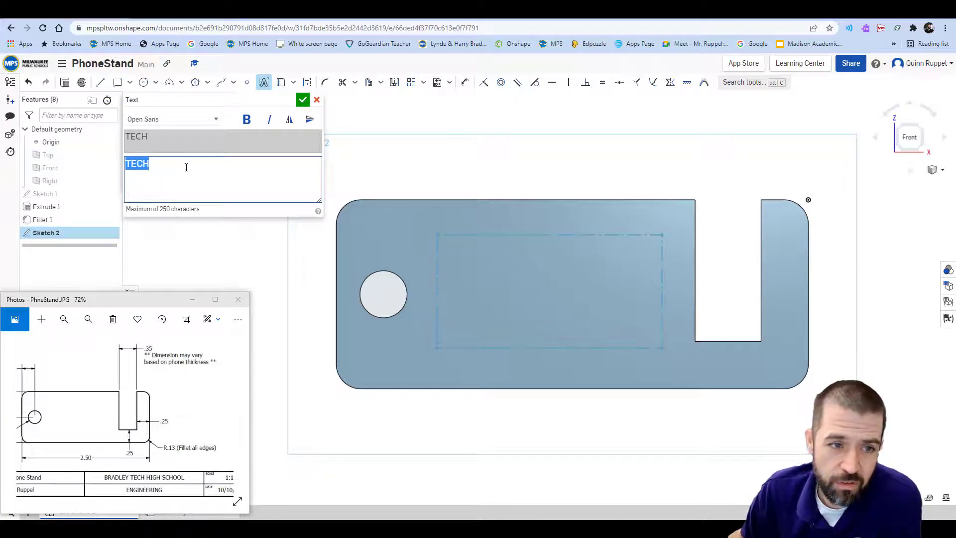
left_click(246, 118)
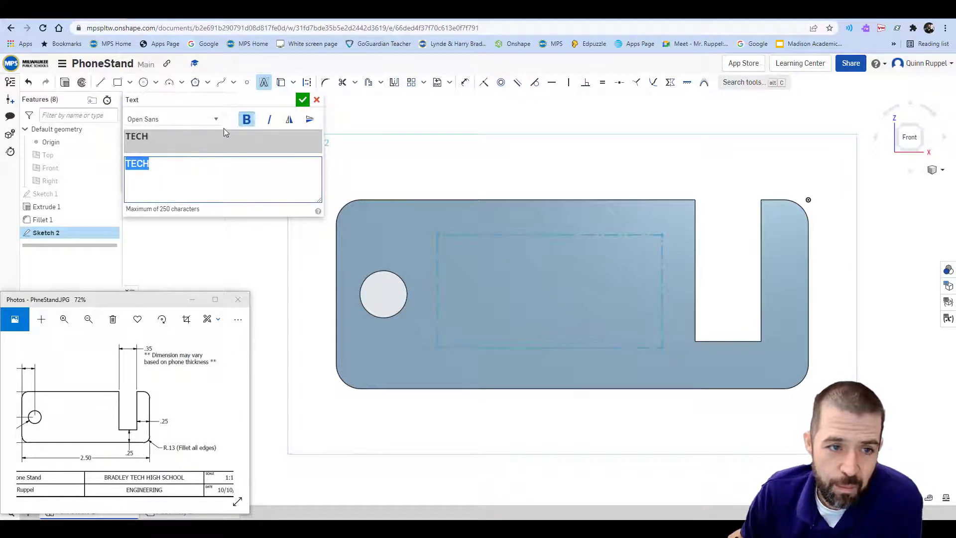
- Switch the TECH lettering's font to Noto Sans and set it bold
left_click(174, 118)
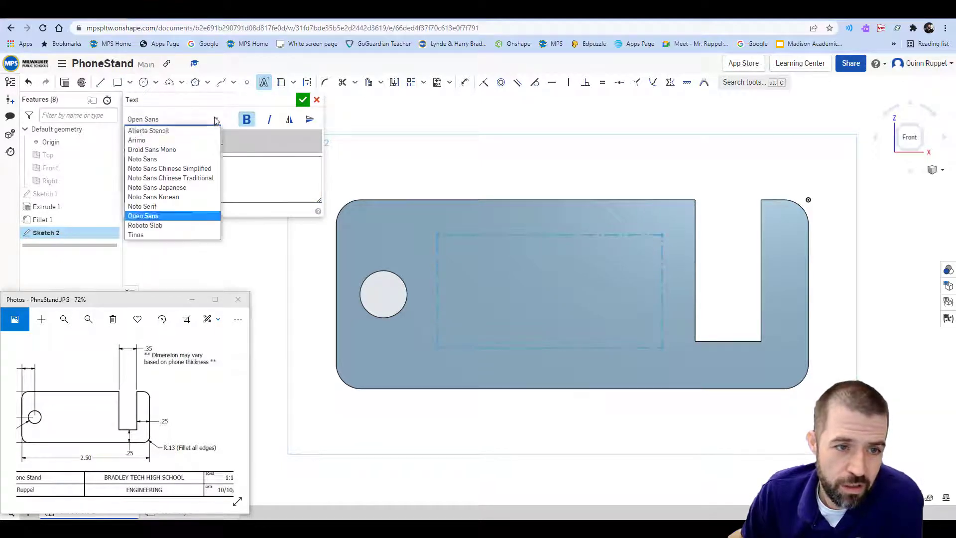
left_click(147, 131)
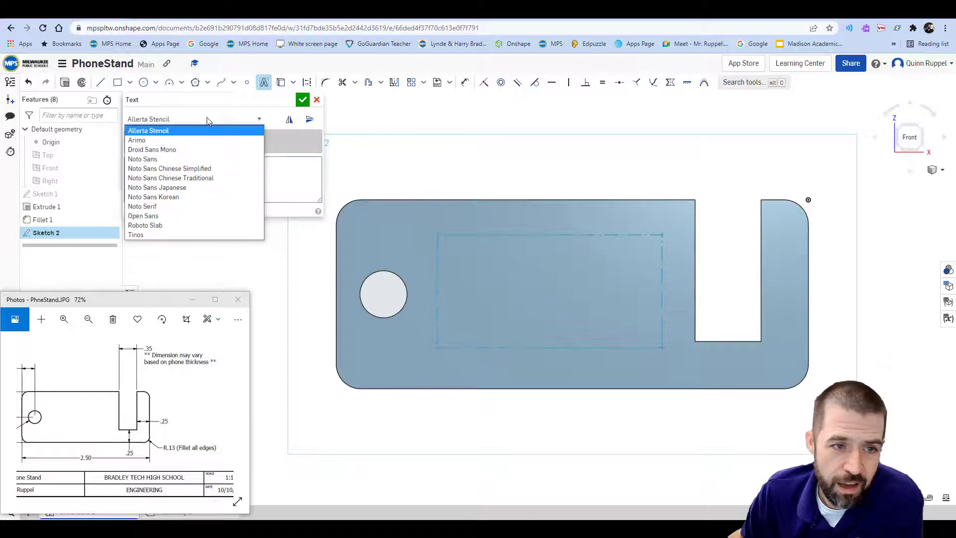
left_click(142, 159)
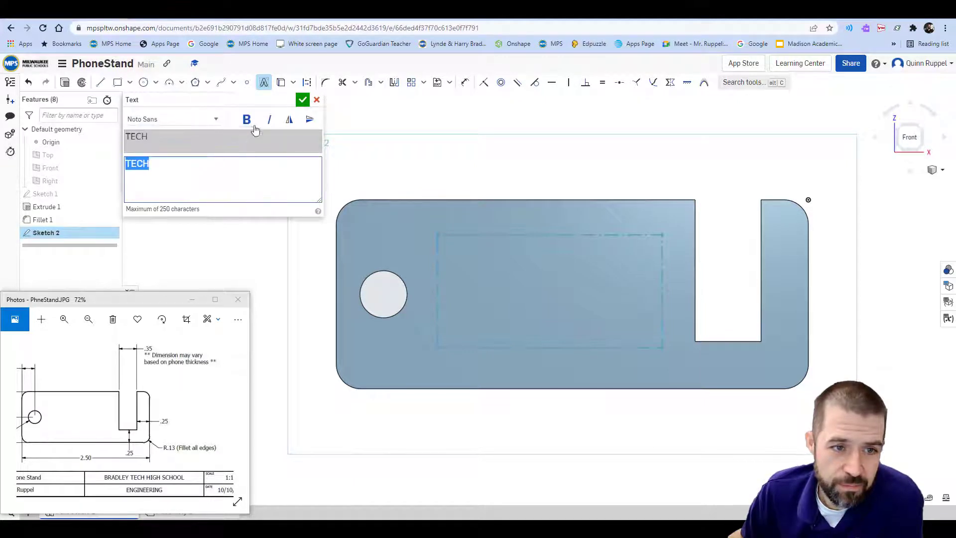
left_click(302, 100)
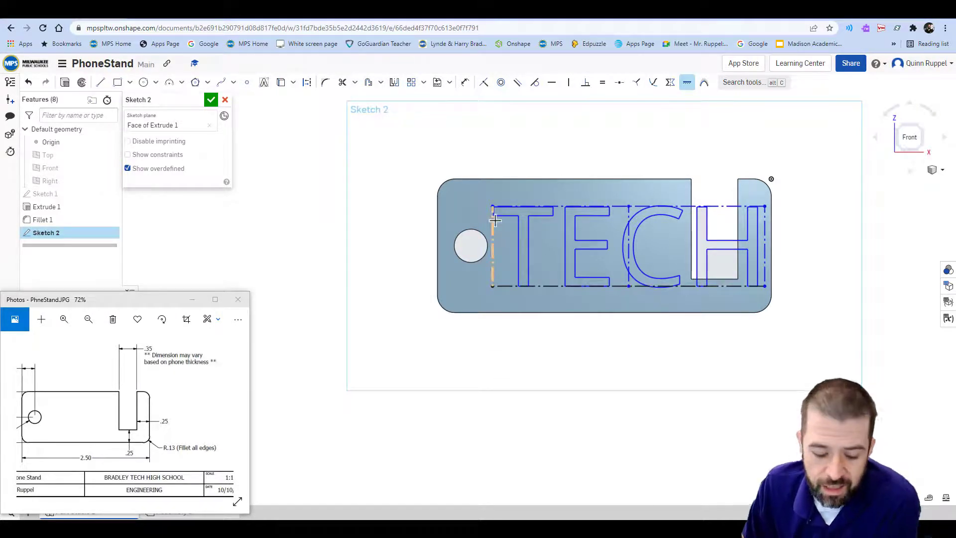
- Reposition the TECH text box between the hole and slot, then finish Sketch 2
right_click(494, 220)
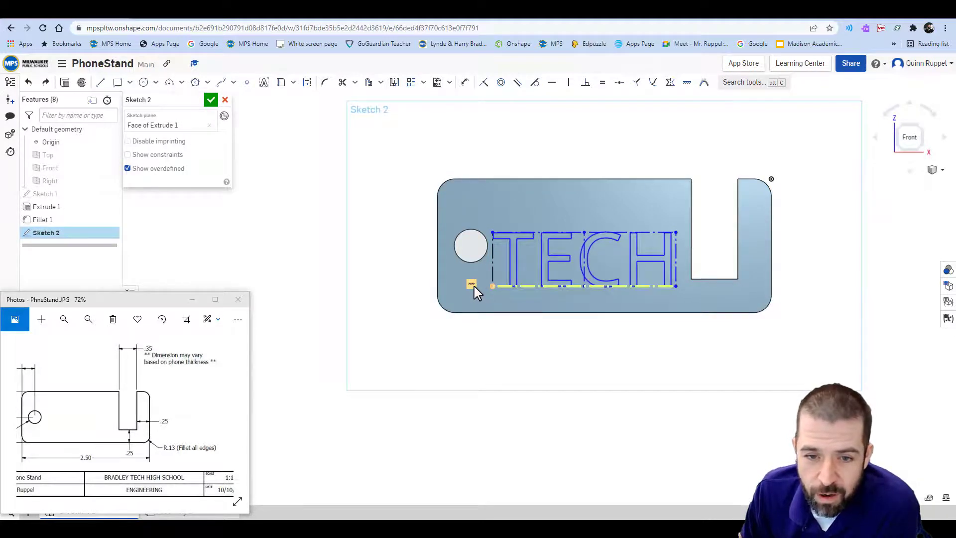
right_click(473, 287)
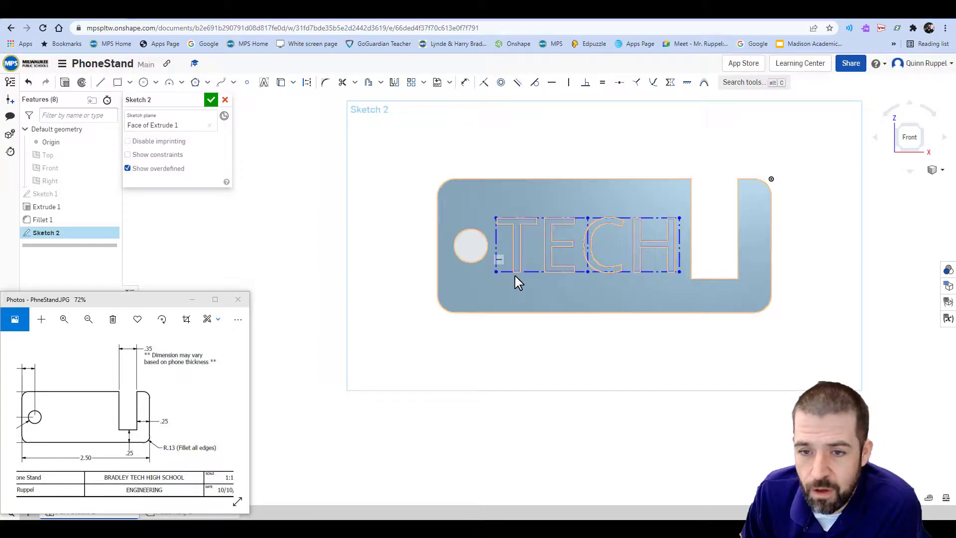
left_click(210, 99)
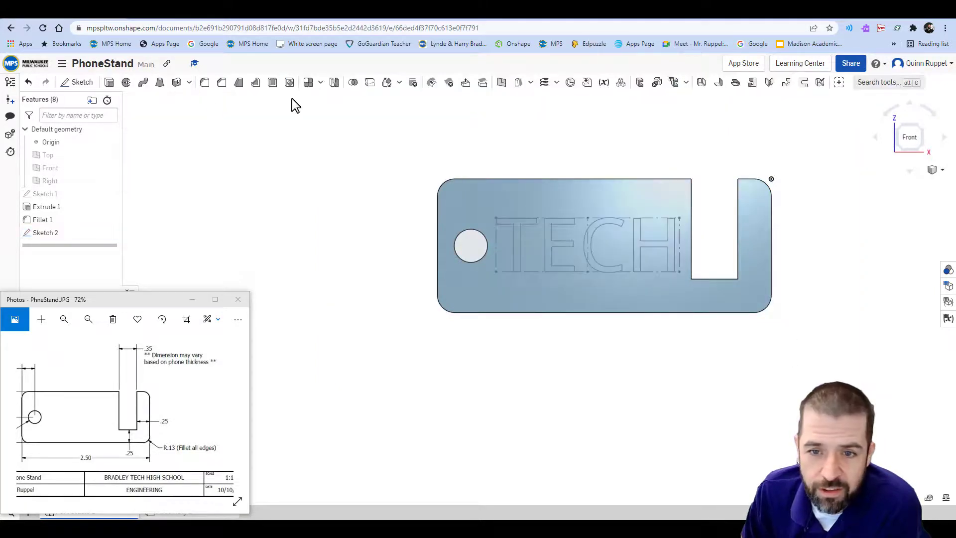
- Extrude Sketch 2's TECH letter regions as a Remove cut 0.05 in deep
left_click_drag(604, 244, 744, 256)
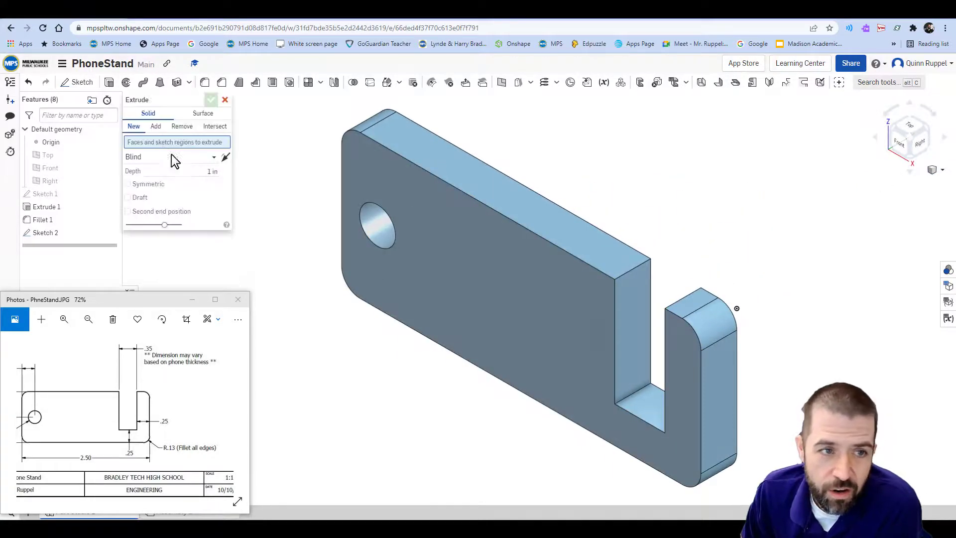
left_click(155, 127)
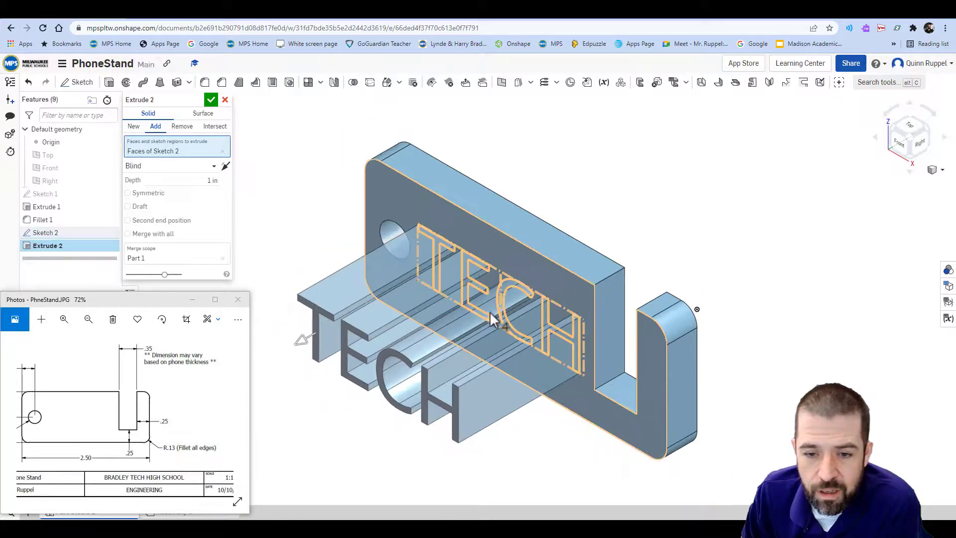
left_click_drag(494, 317, 439, 356)
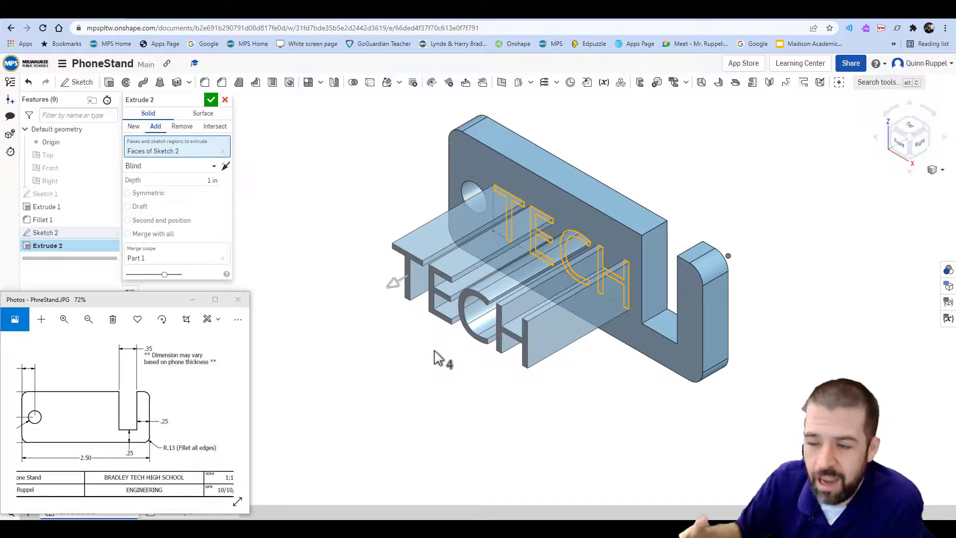
mouse_move(290, 304)
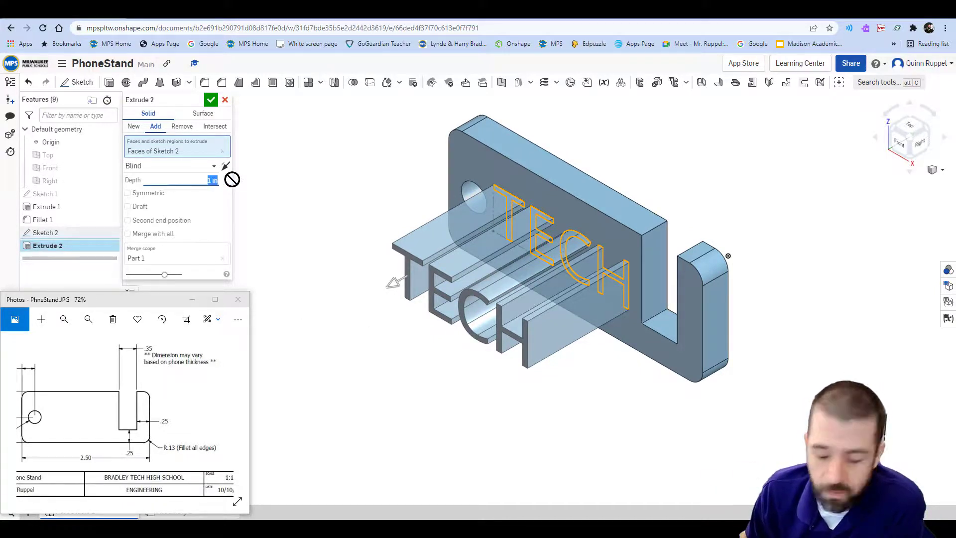
type(".05")
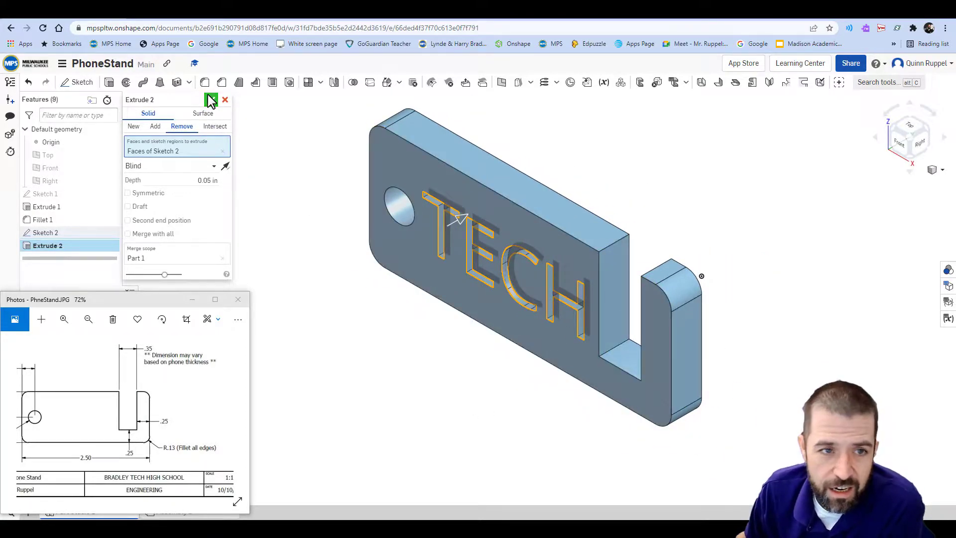
- Accept Extrude 2 so TECH is cut 0.05 in into the phone stand's front face
left_click(211, 99)
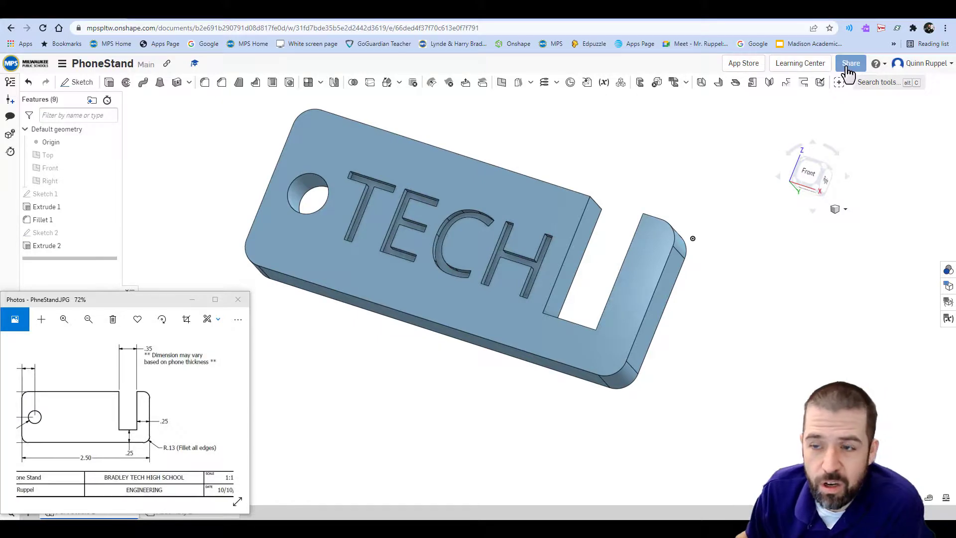
left_click(850, 63)
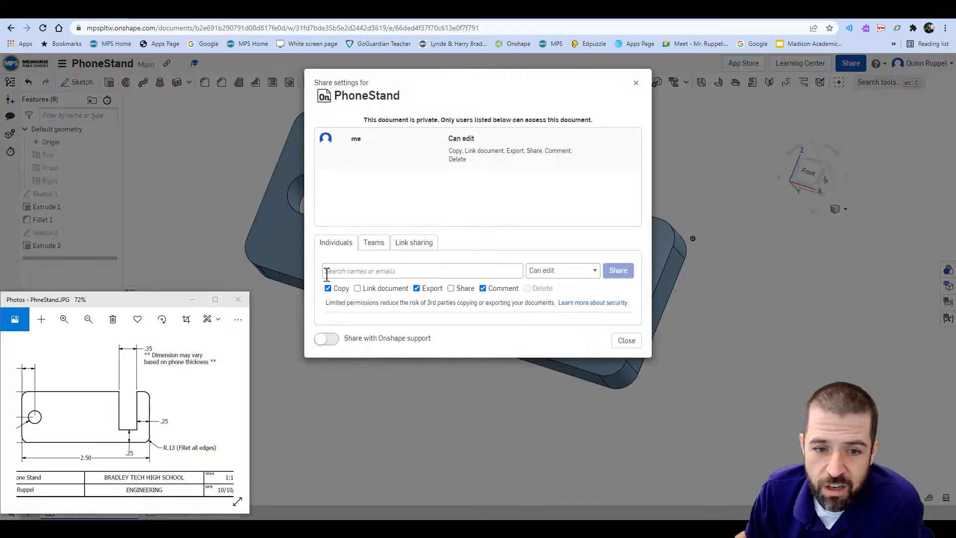
left_click(422, 270)
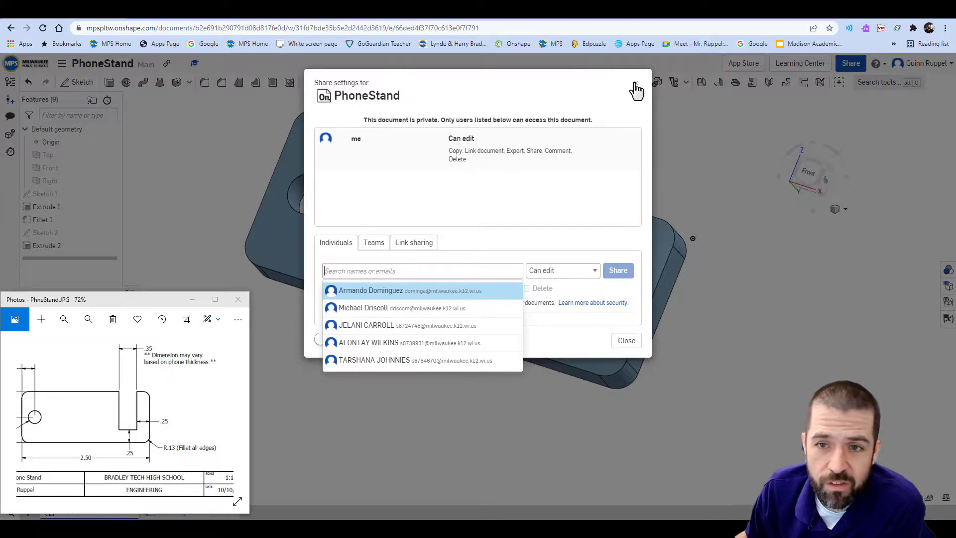
left_click(637, 89)
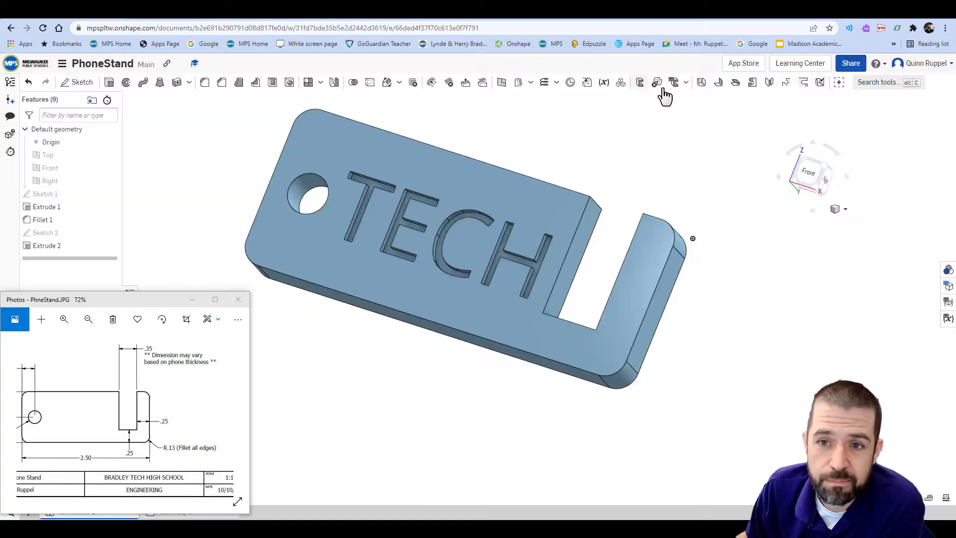